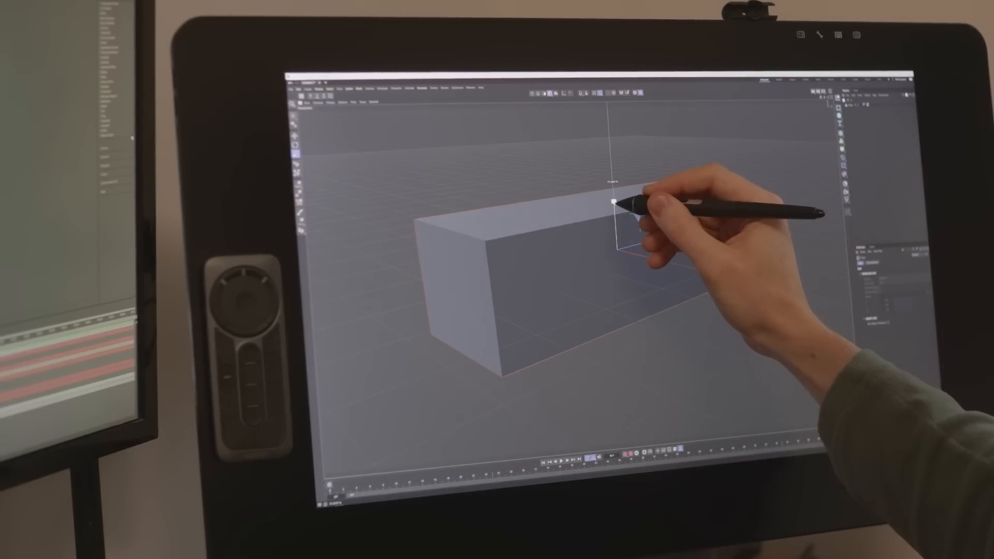
Stretch the box into a longer block and push the leg polygons downward
left_click_drag(615, 200, 621, 279)
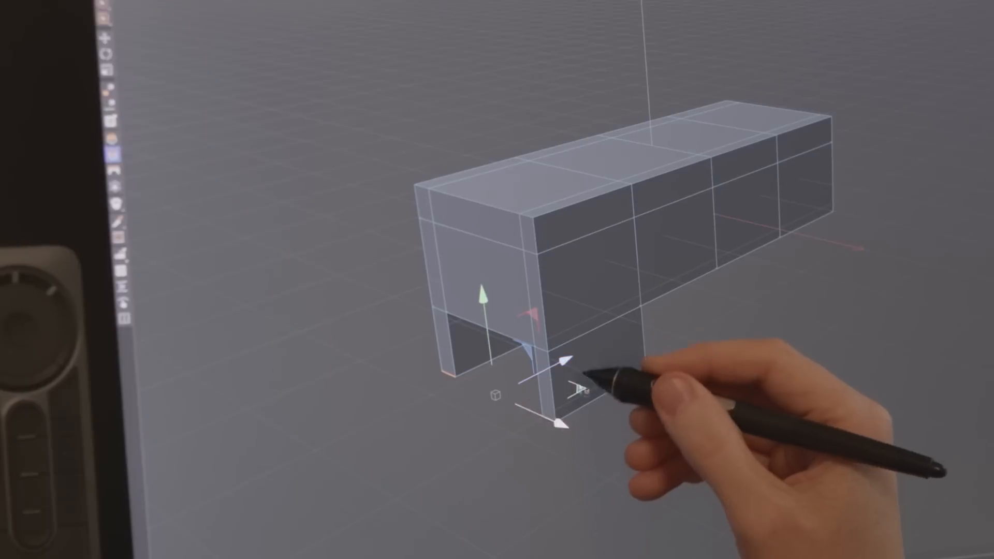
left_click_drag(568, 361, 599, 345)
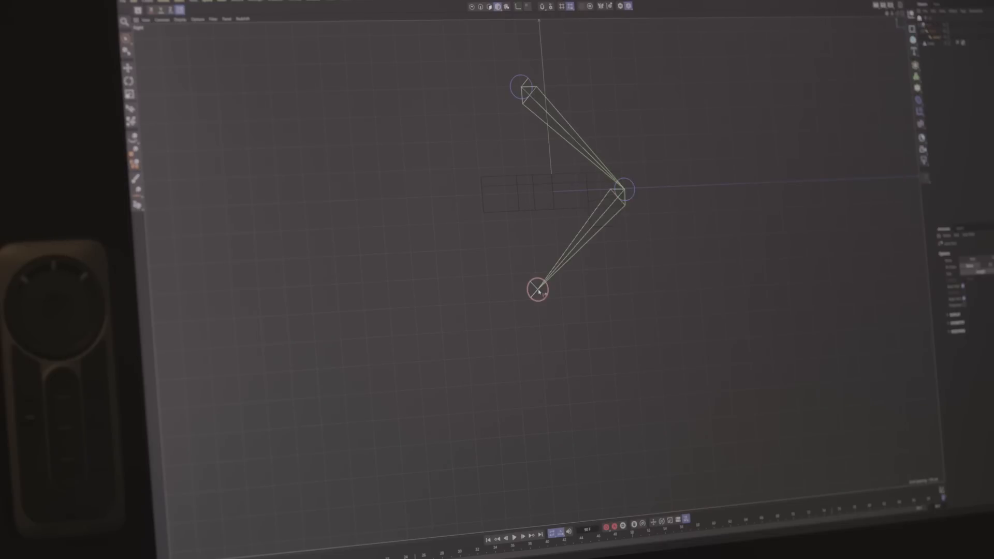
Pose the three-joint leg chain into a bent shape beside the body
left_click_drag(539, 289, 612, 375)
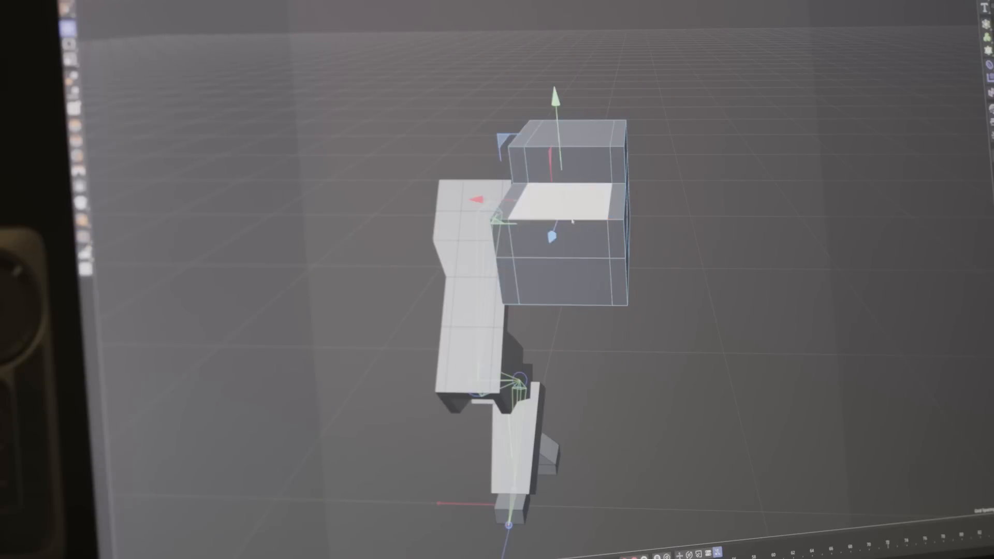
Click in the viewport while positioning the cube leg pieces under the body
left_click(564, 206)
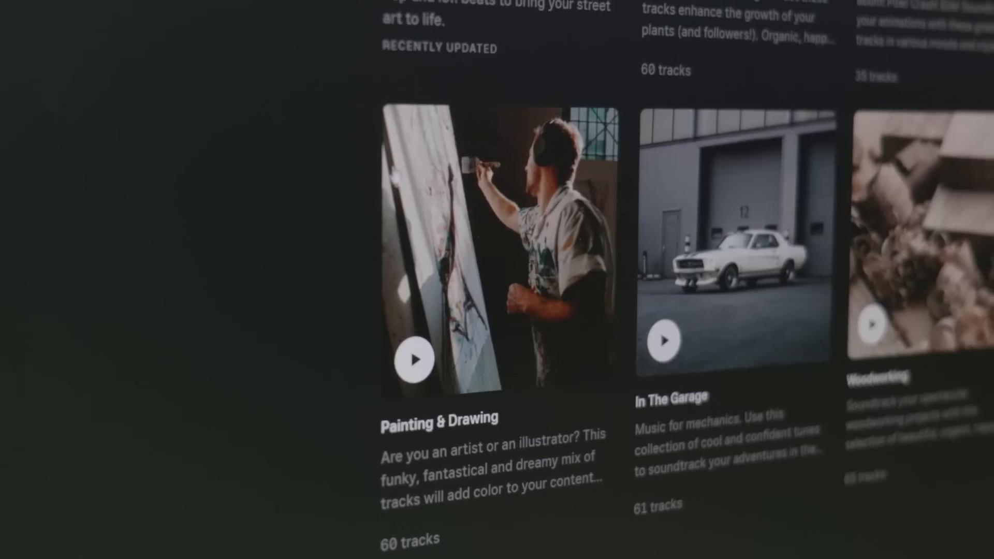
Open a music collection and scroll through its tracks to find Appareled
left_click(413, 358)
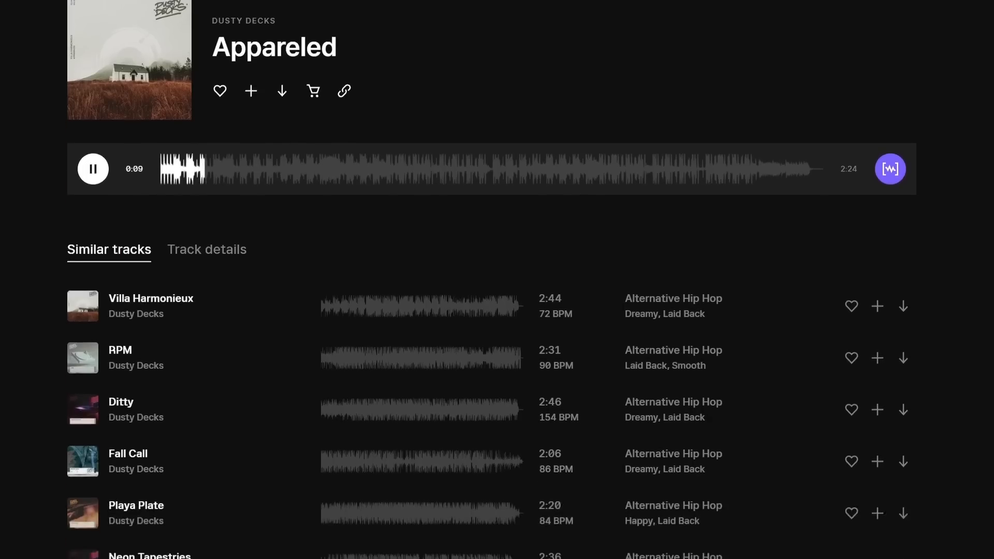
scroll("down", 3)
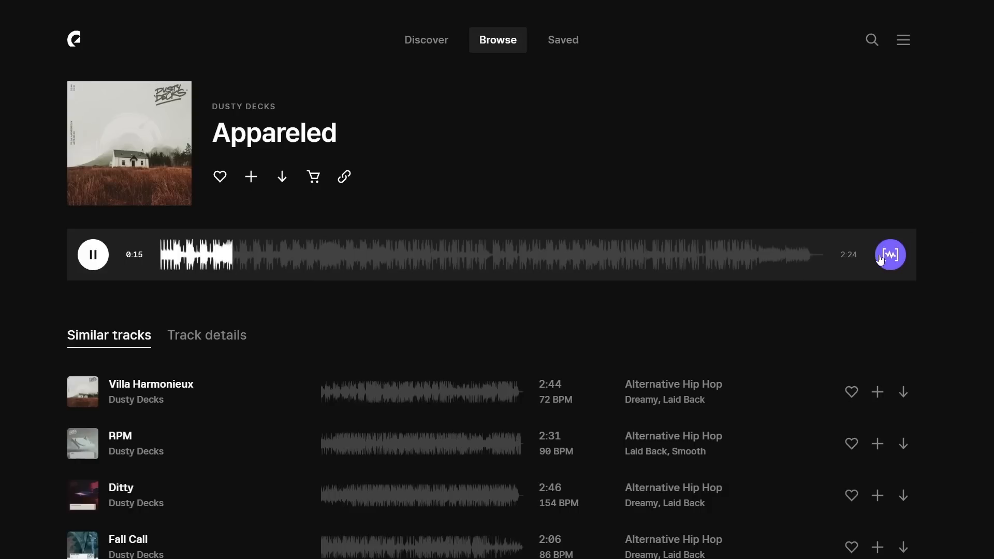
left_click(890, 254)
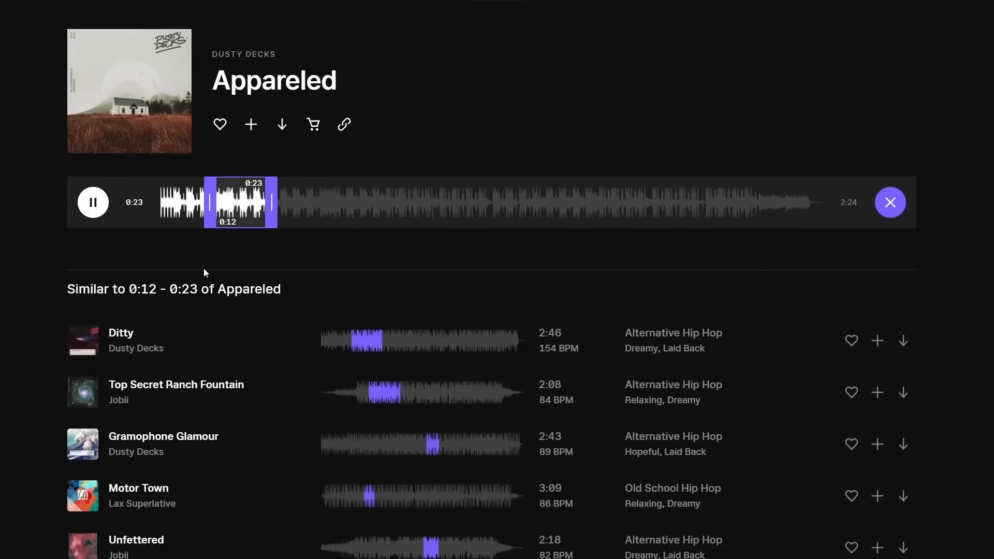
scroll("down", 3)
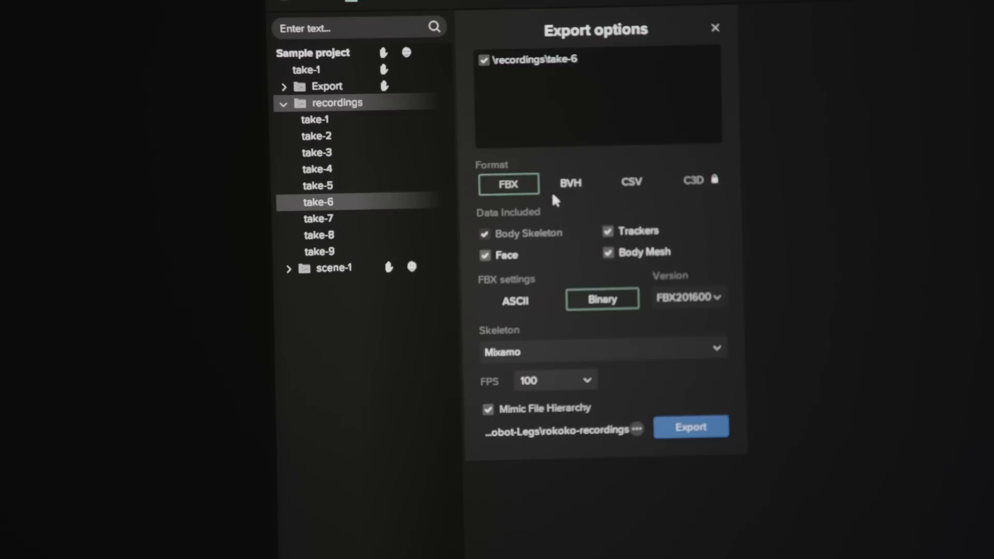
Export take-6 as binary FBX with Mixamo skeleton at 100 FPS
left_click(690, 426)
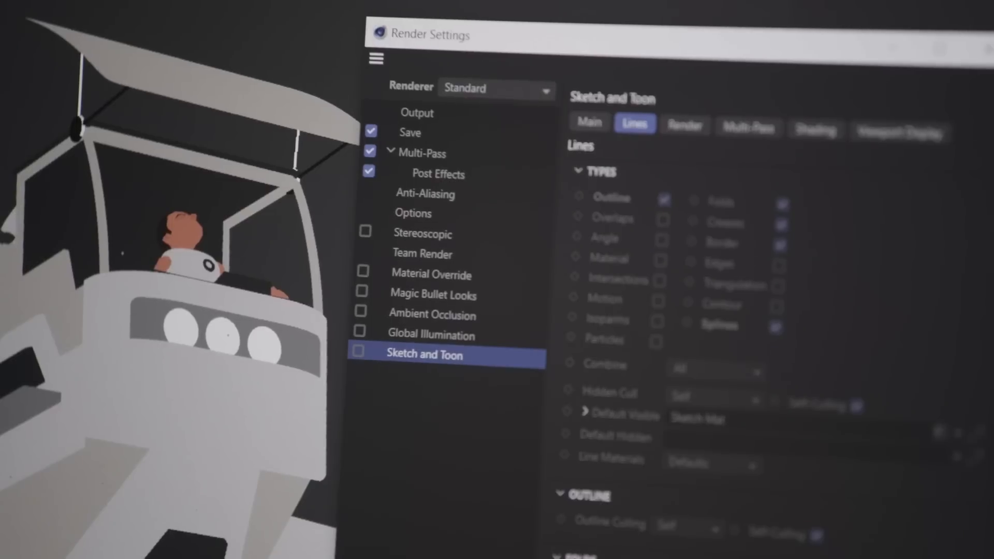
Enable Outline, Folds, Creases, Border and Splines lines in Sketch and Toon render settings
left_click(359, 354)
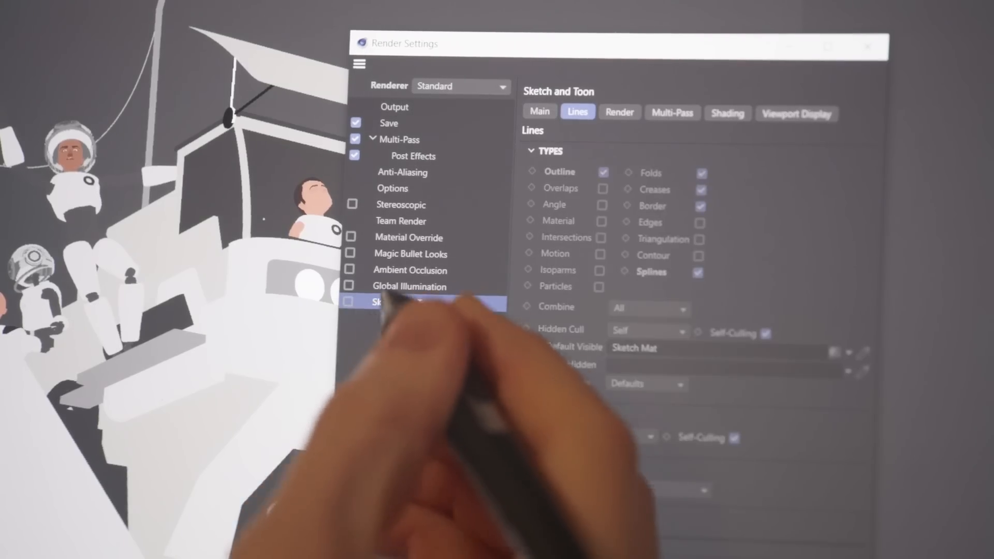
left_click(410, 237)
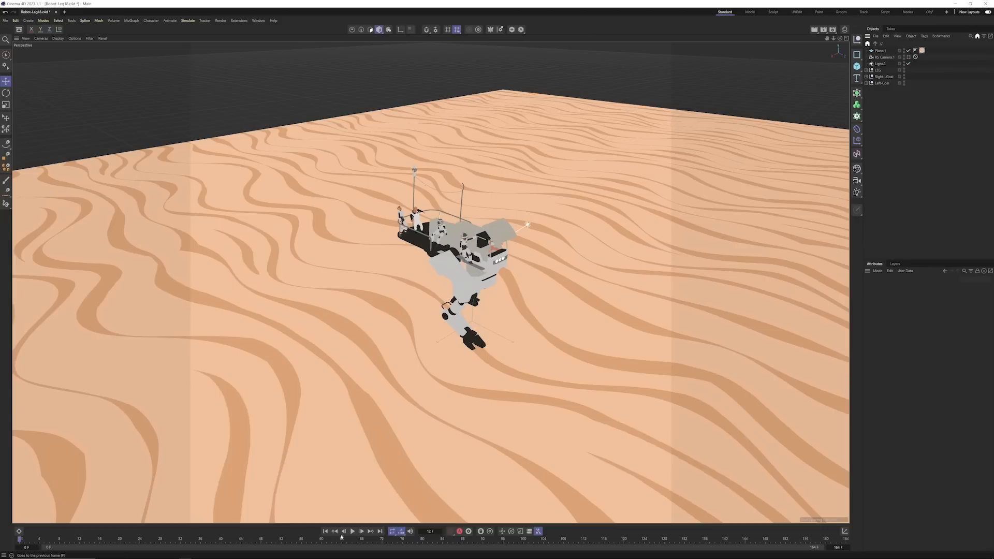
Play the timeline to preview the robot's walk cycle across the sand ground
left_click(353, 531)
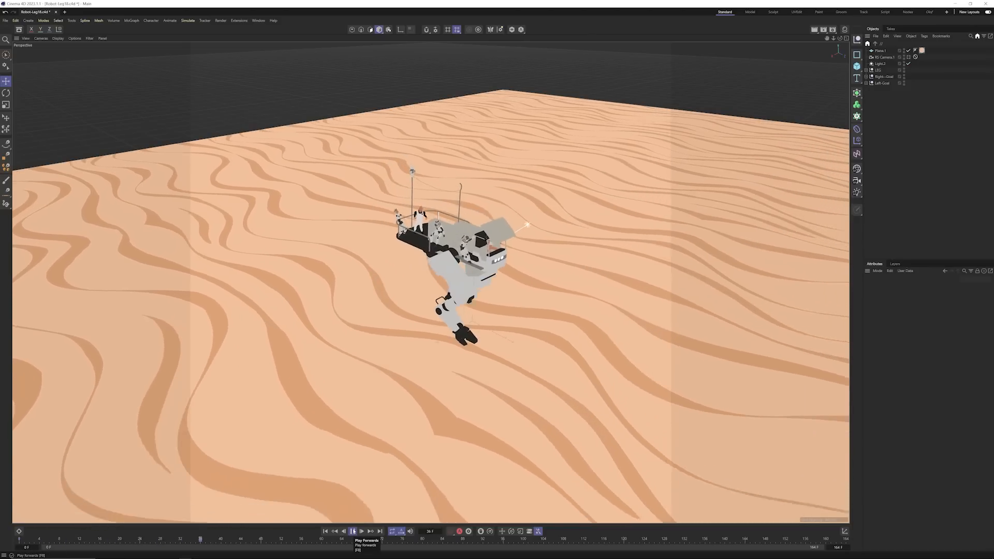
left_click(352, 531)
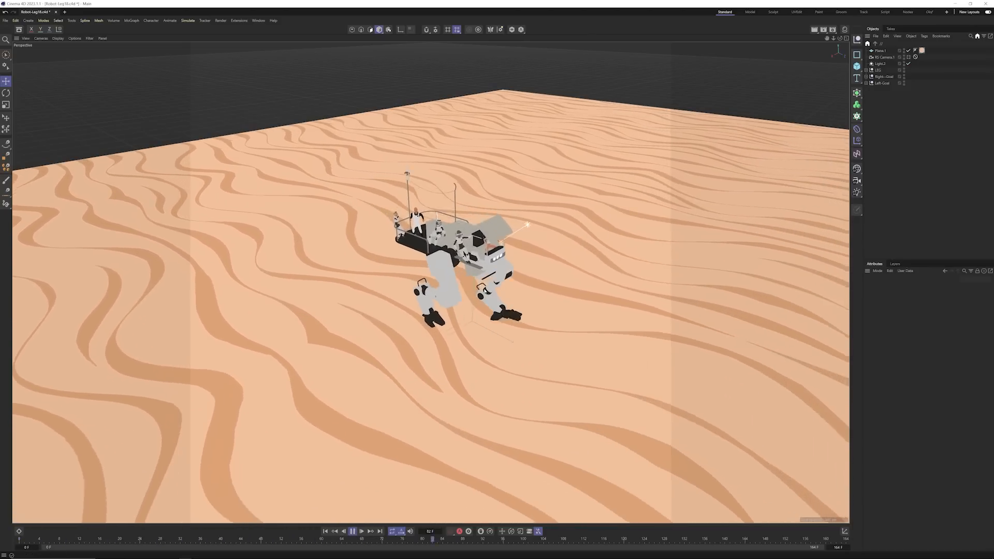